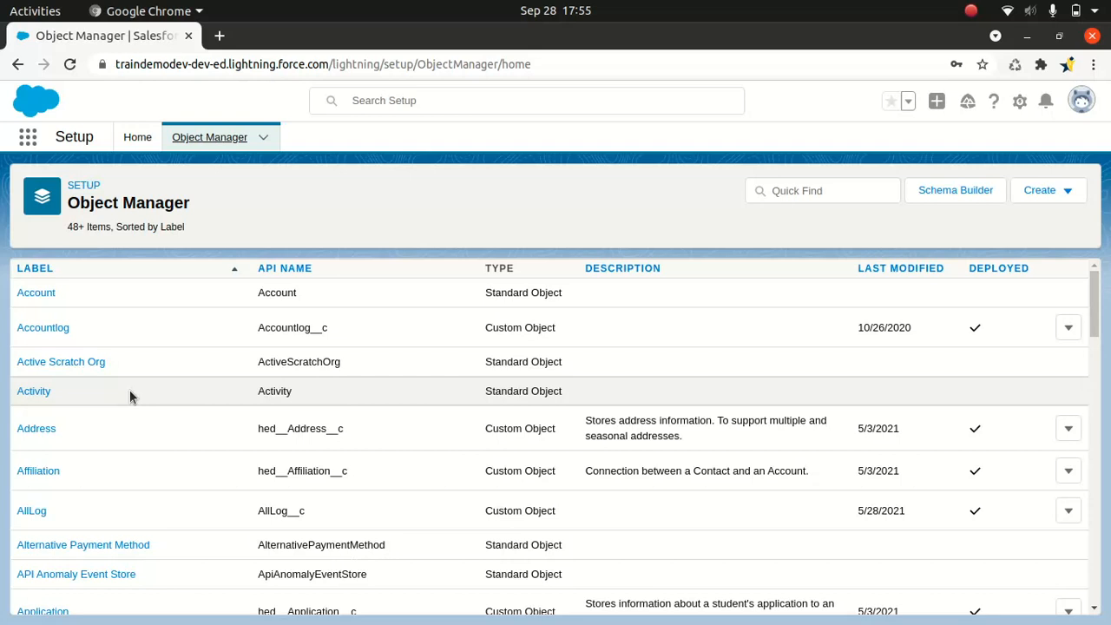
# Filter the Account object's Fields & Relationships list by 'billing' to find Billing Address.
pyautogui.click(37, 291)
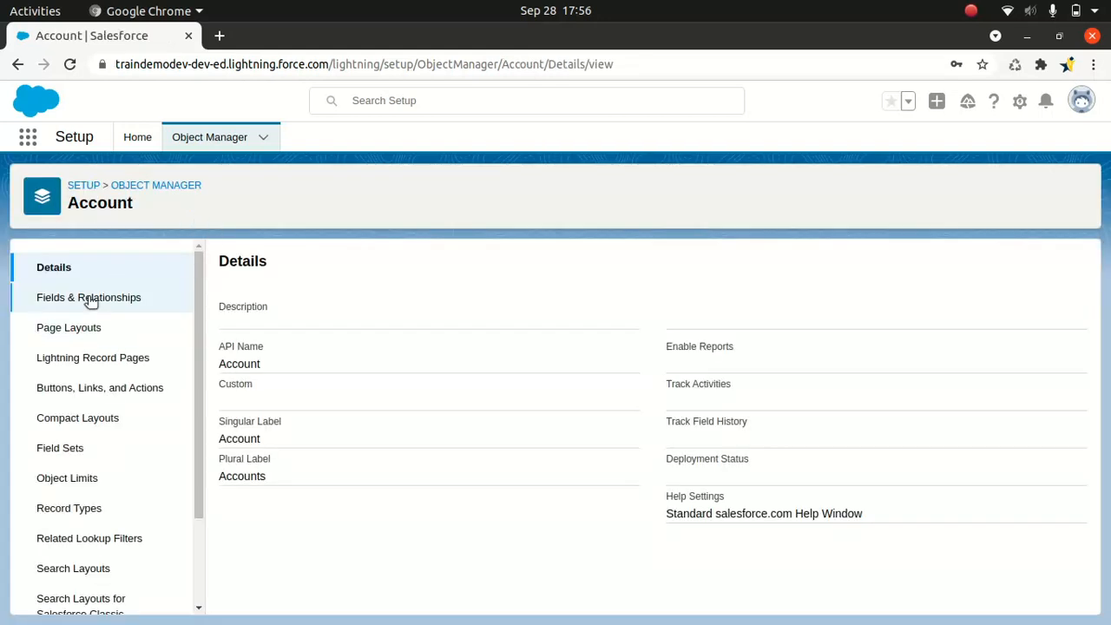
pyautogui.click(88, 297)
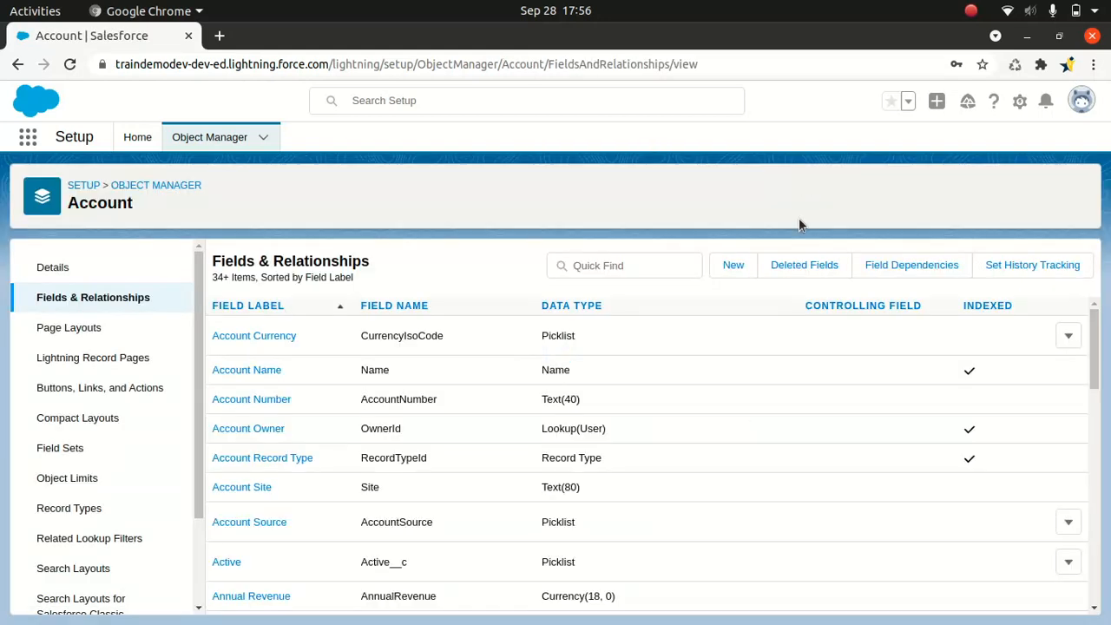
pyautogui.write('billing')
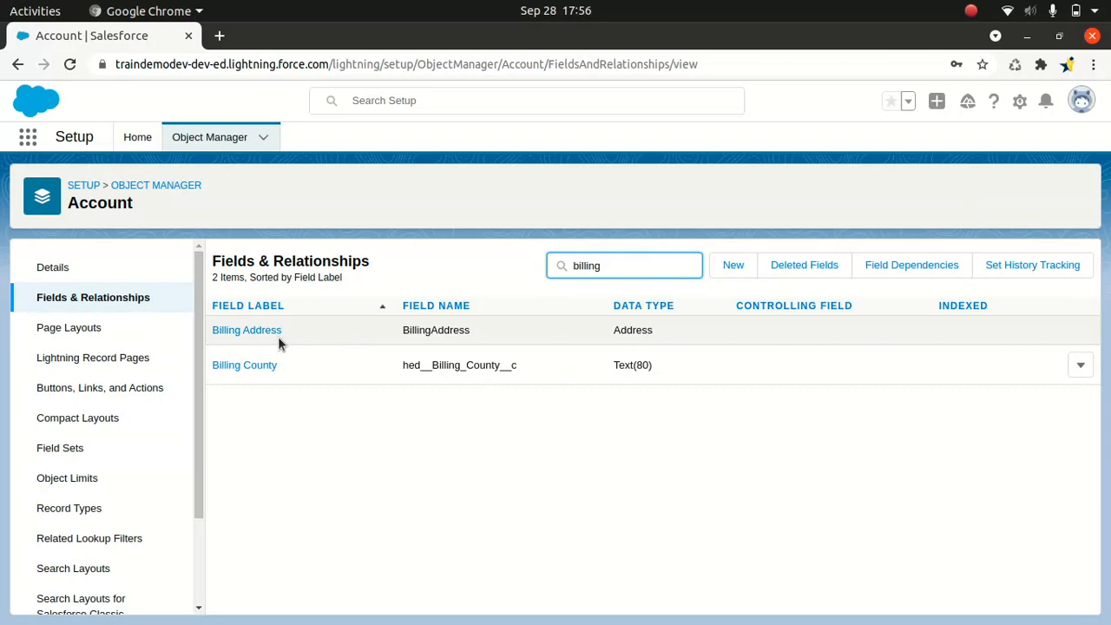
pyautogui.moveTo(635, 265)
pyautogui.write('account')
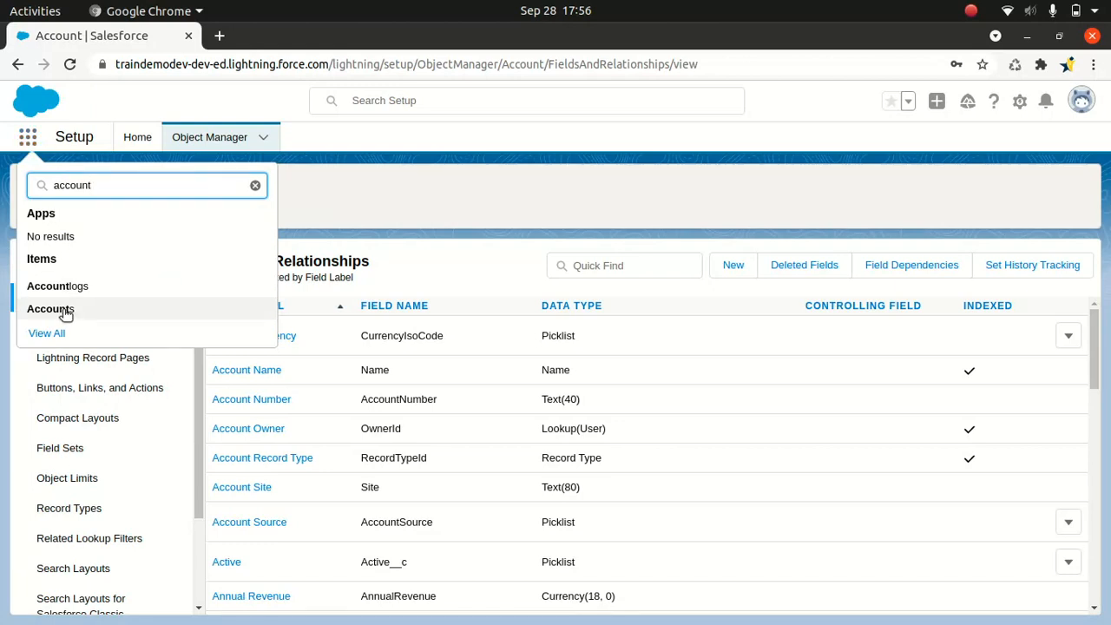
# Bring up account NewACC2670's Details and locate its Billing Address field.
pyautogui.click(49, 309)
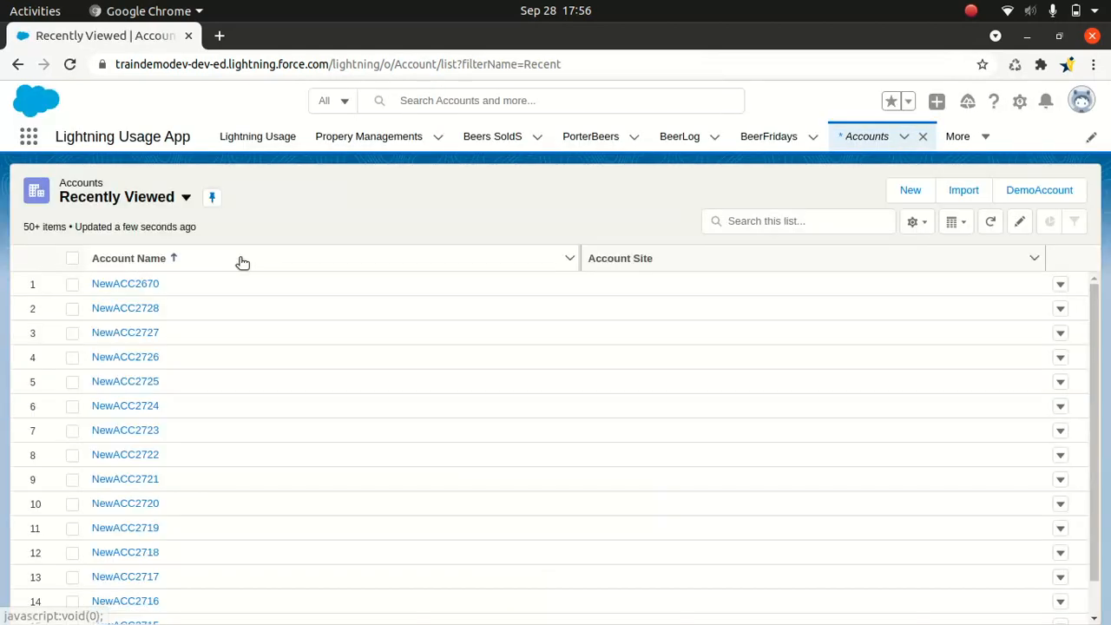
pyautogui.click(125, 282)
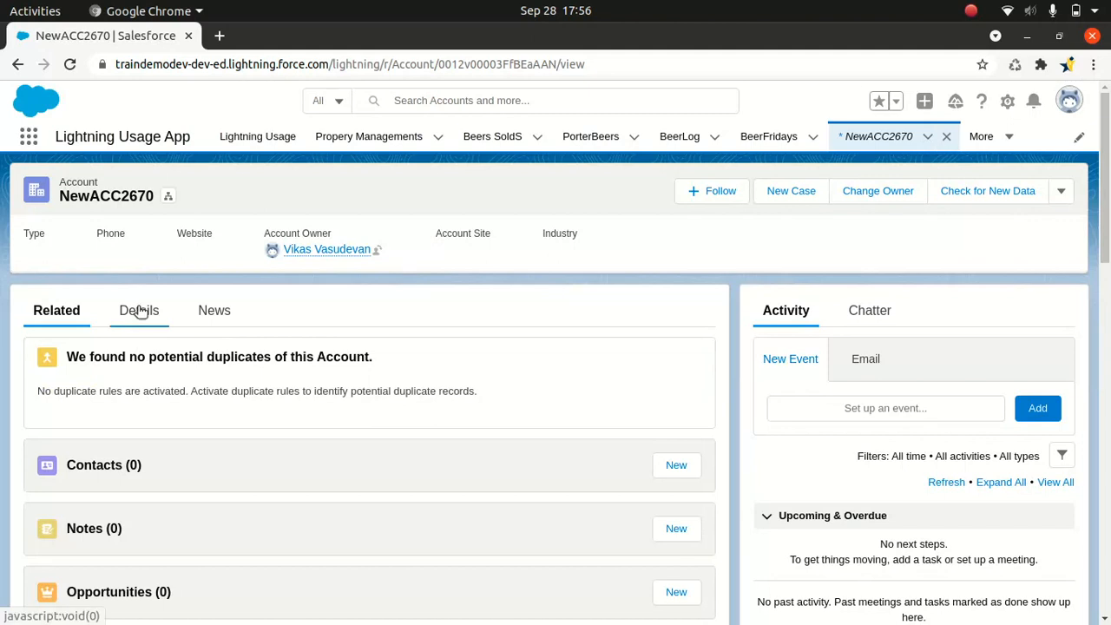
pyautogui.click(139, 309)
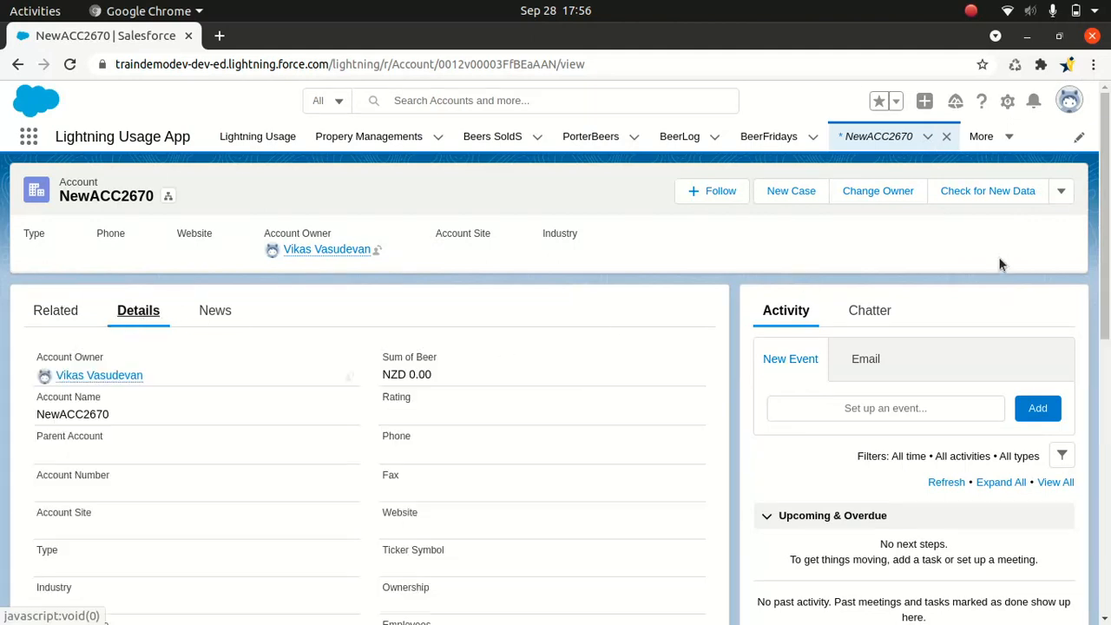
pyautogui.scroll(-3)
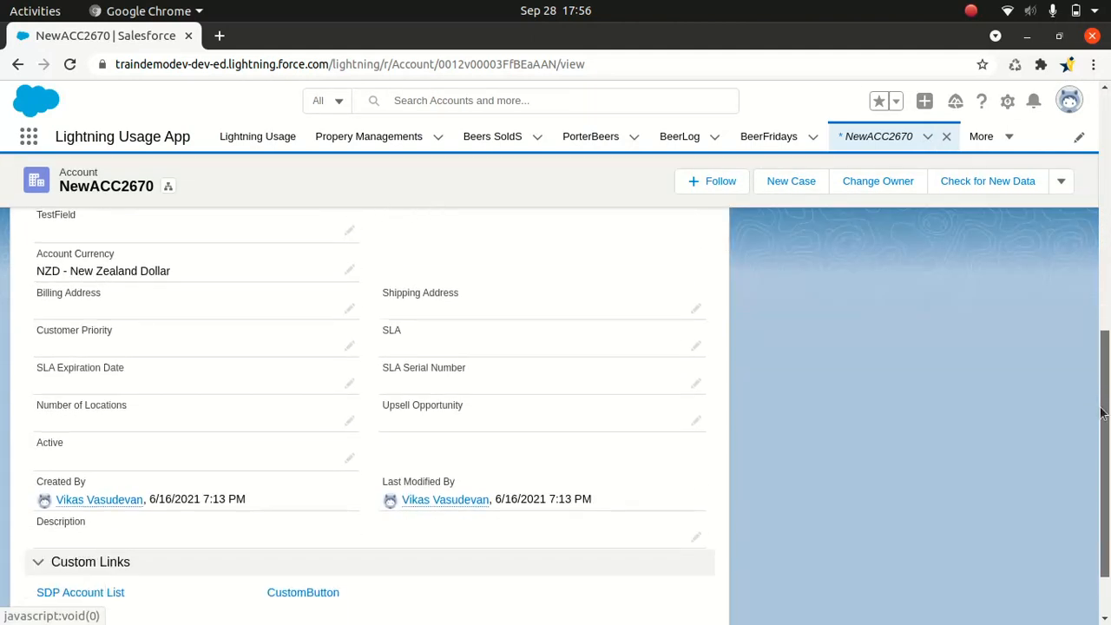
pyautogui.scroll(3)
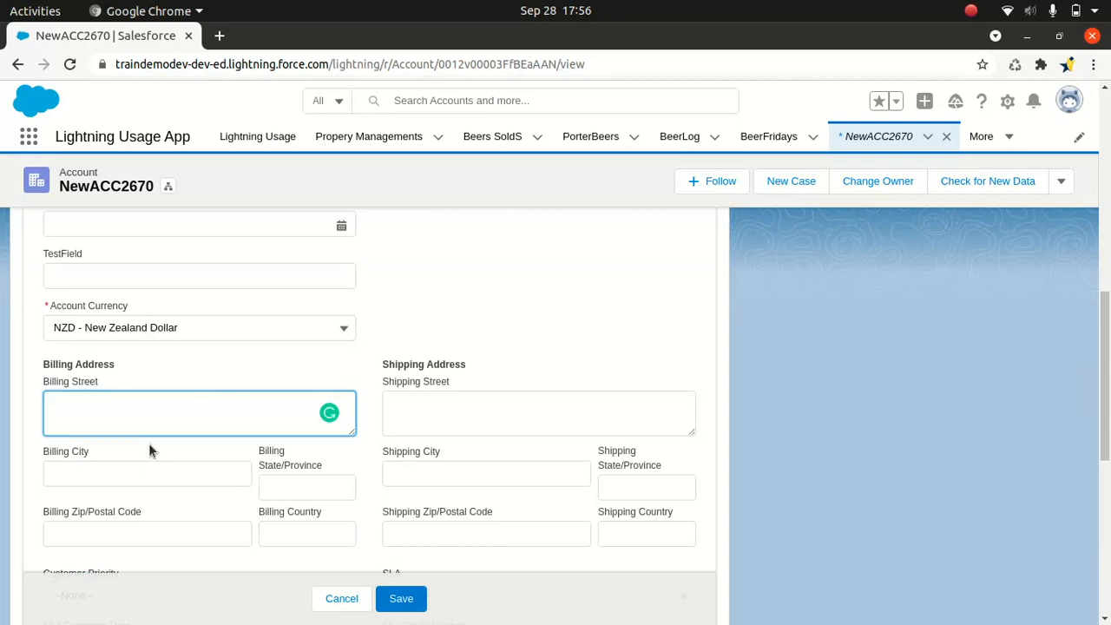
pyautogui.click(173, 413)
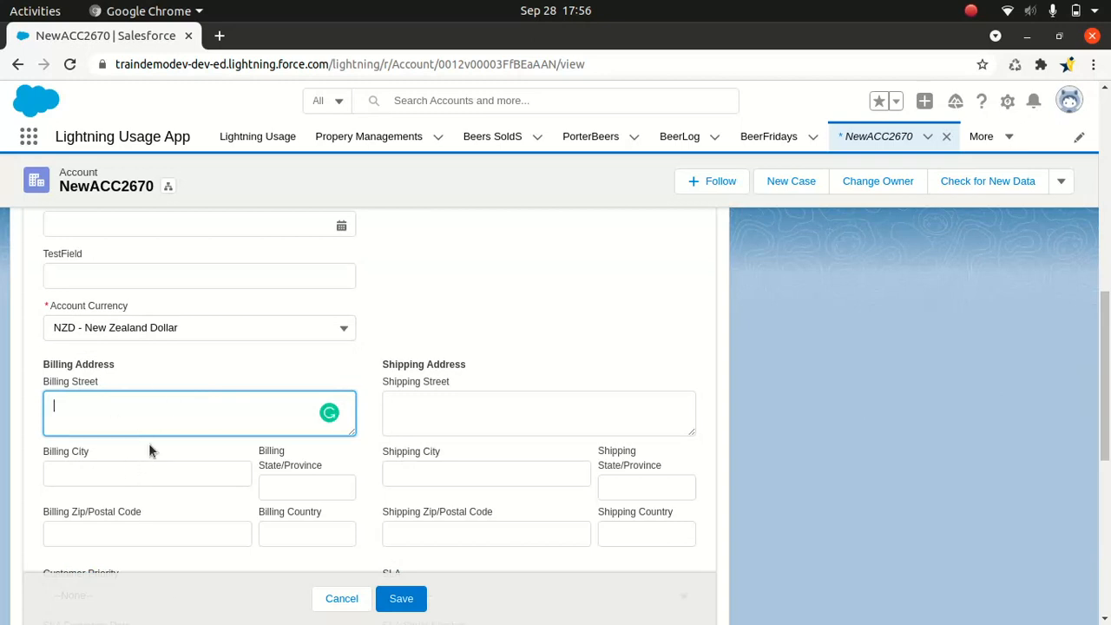
pyautogui.scroll(-3)
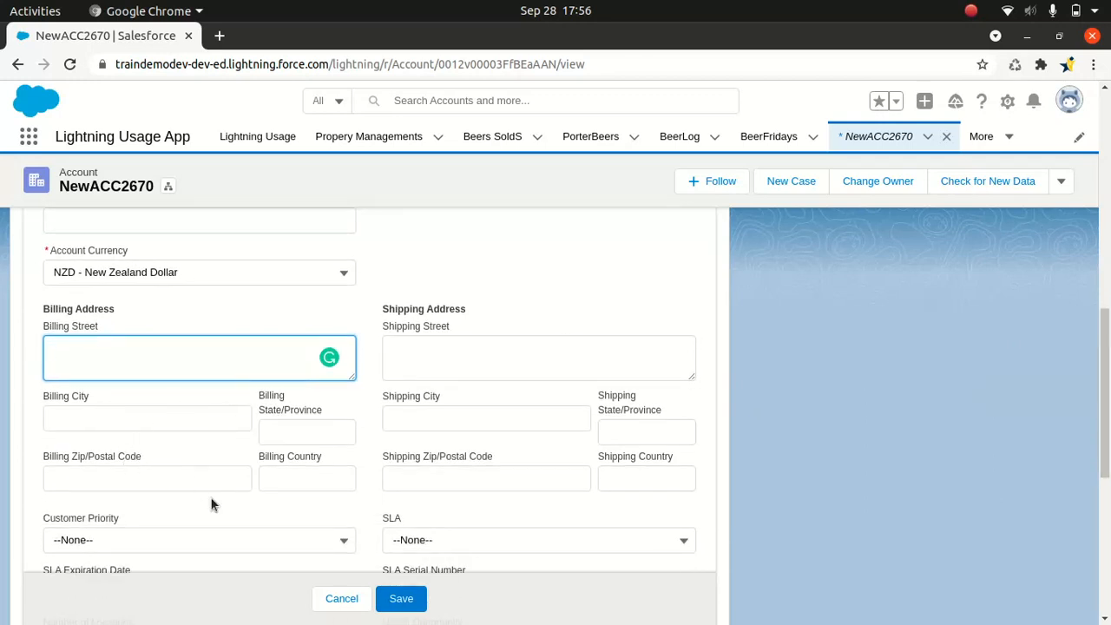
pyautogui.click(173, 358)
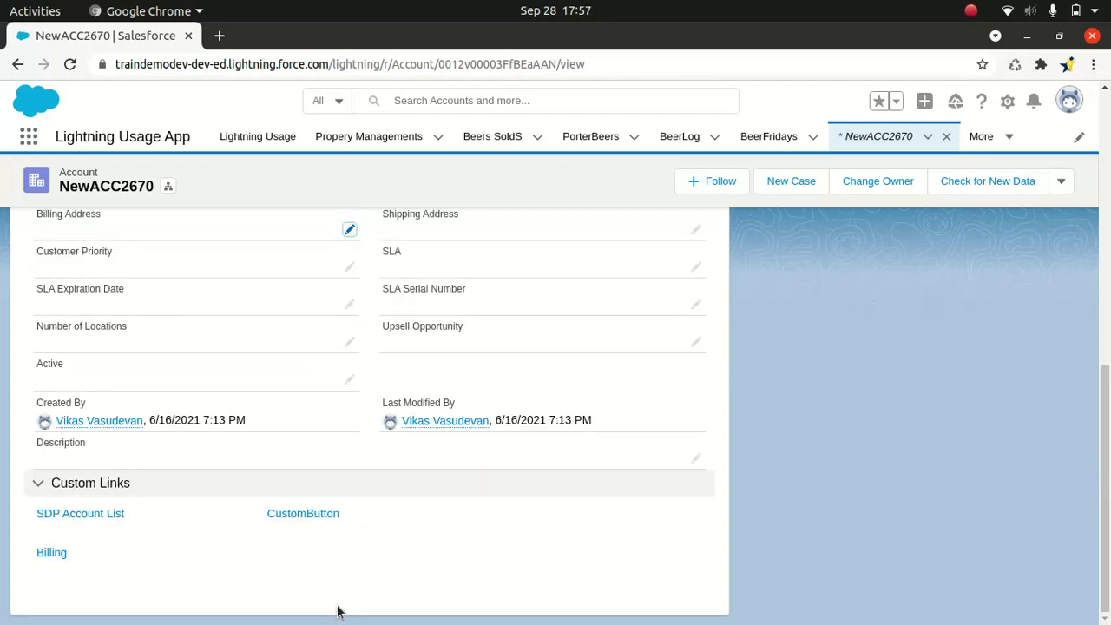
pyautogui.moveTo(111, 250)
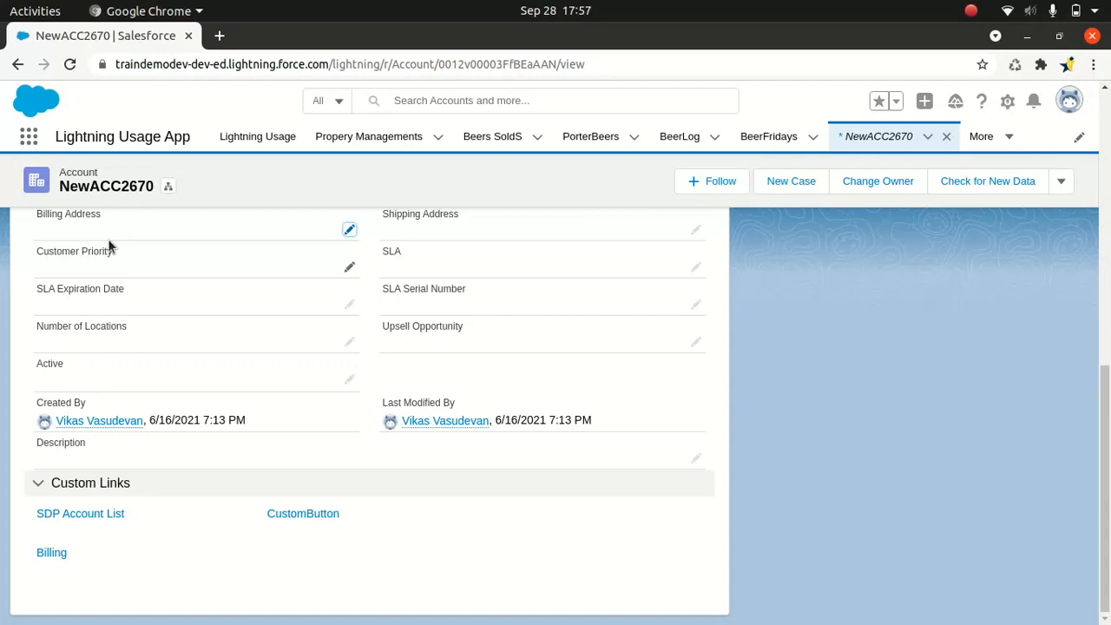
pyautogui.moveTo(306, 236)
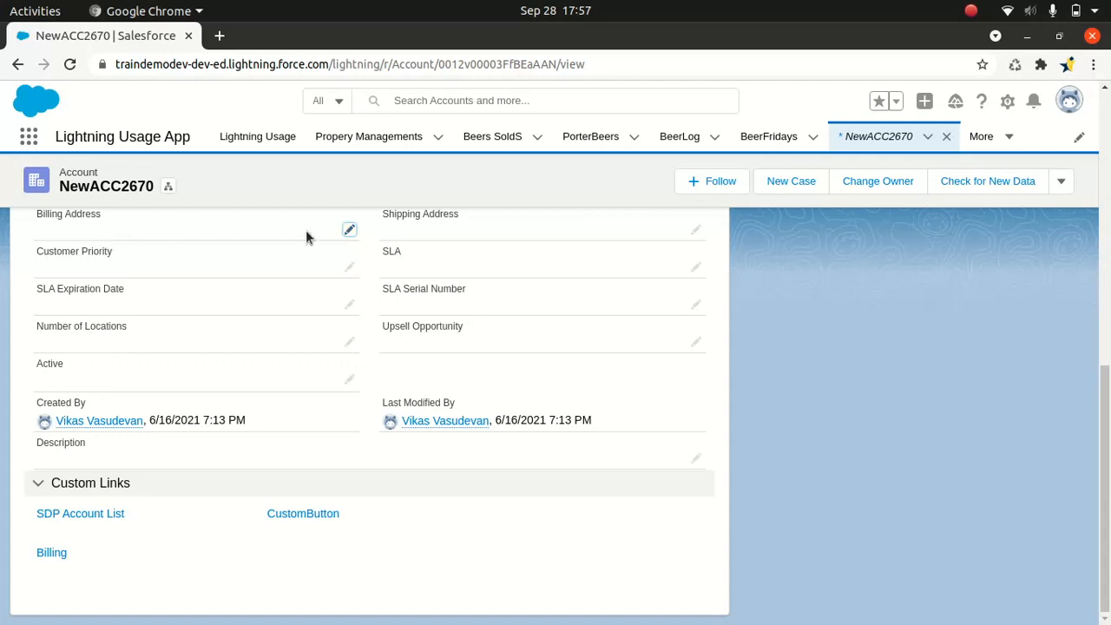
pyautogui.click(349, 229)
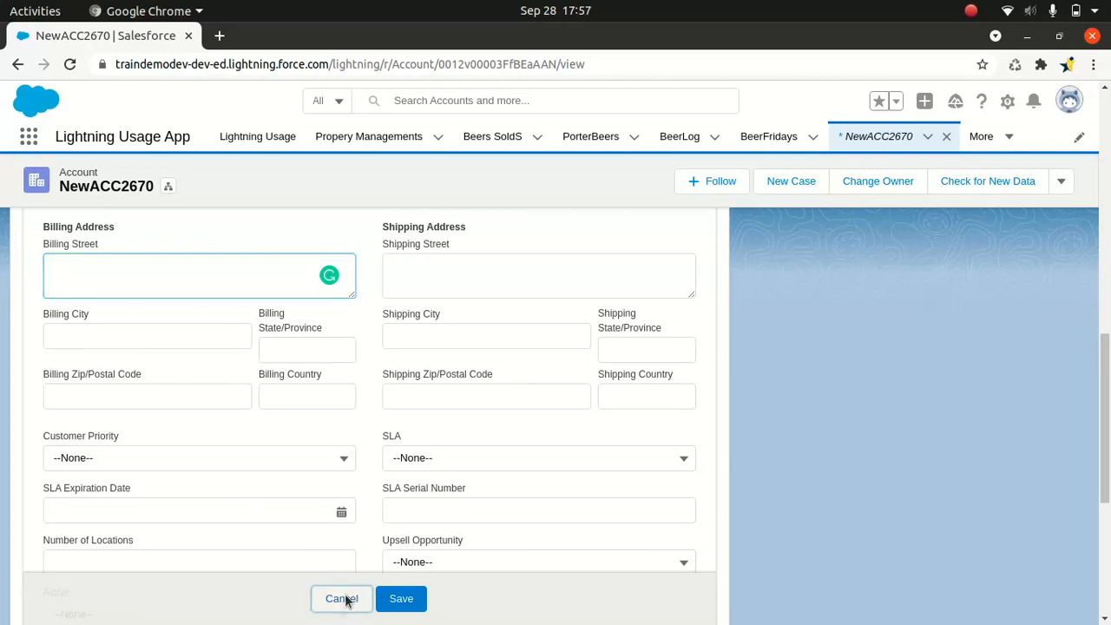
# Cancel the inline edit, leaving NewACC2670's Billing Address blank.
pyautogui.click(343, 599)
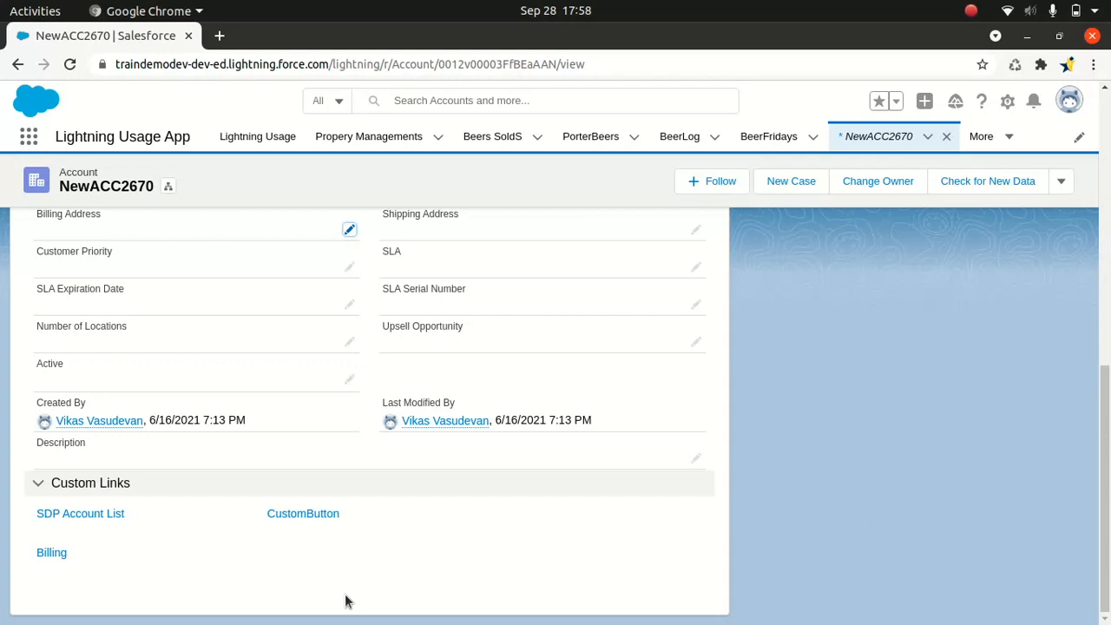
pyautogui.moveTo(281, 335)
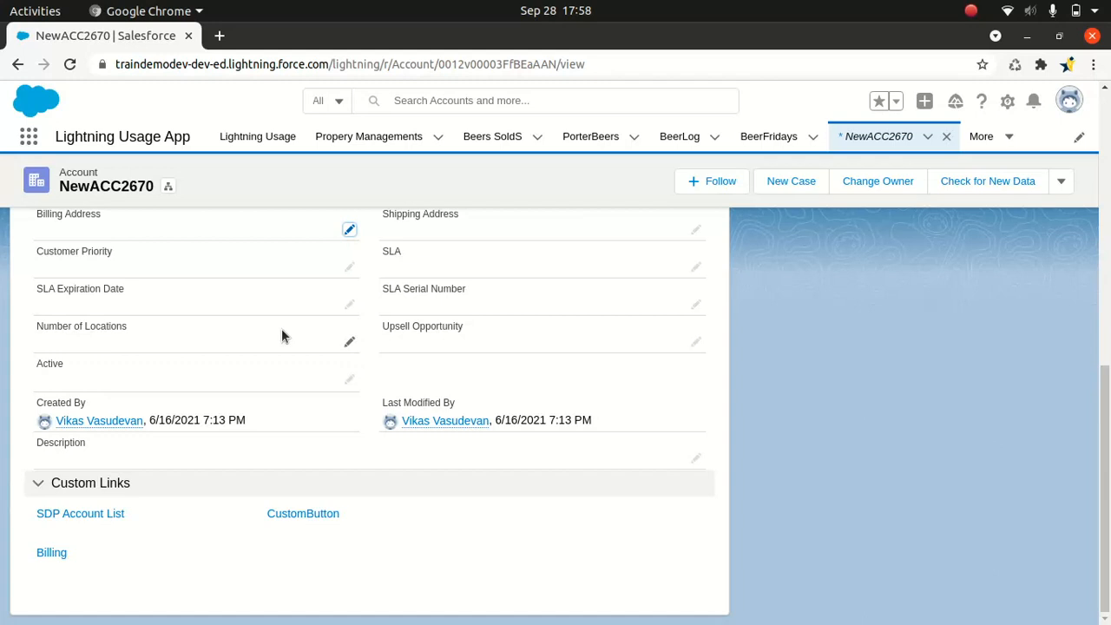
pyautogui.moveTo(347, 229)
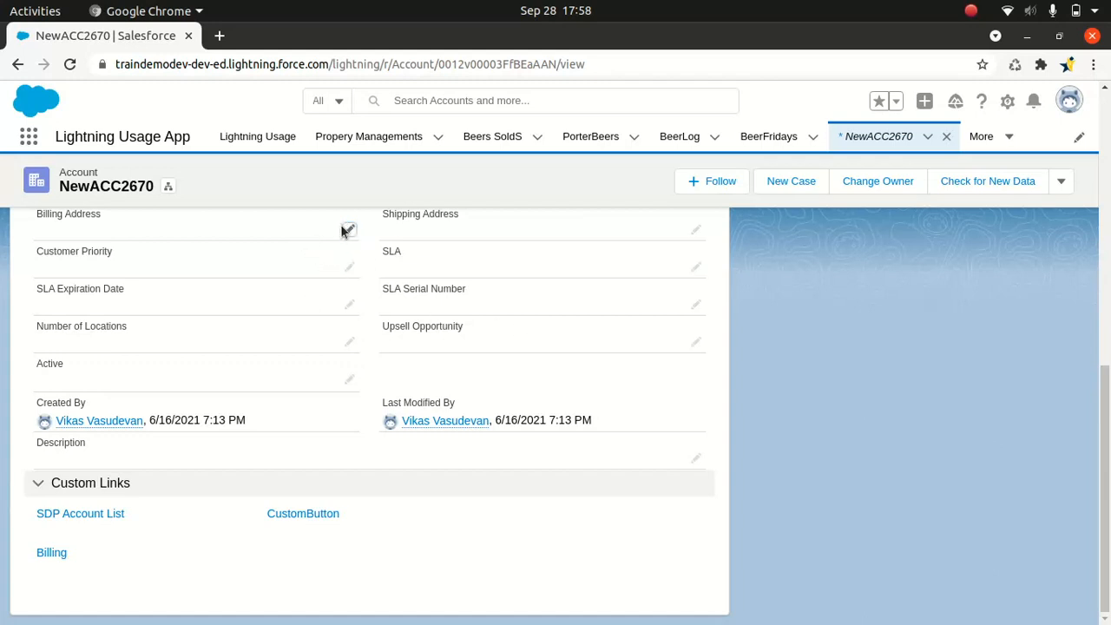
pyautogui.moveTo(357, 241)
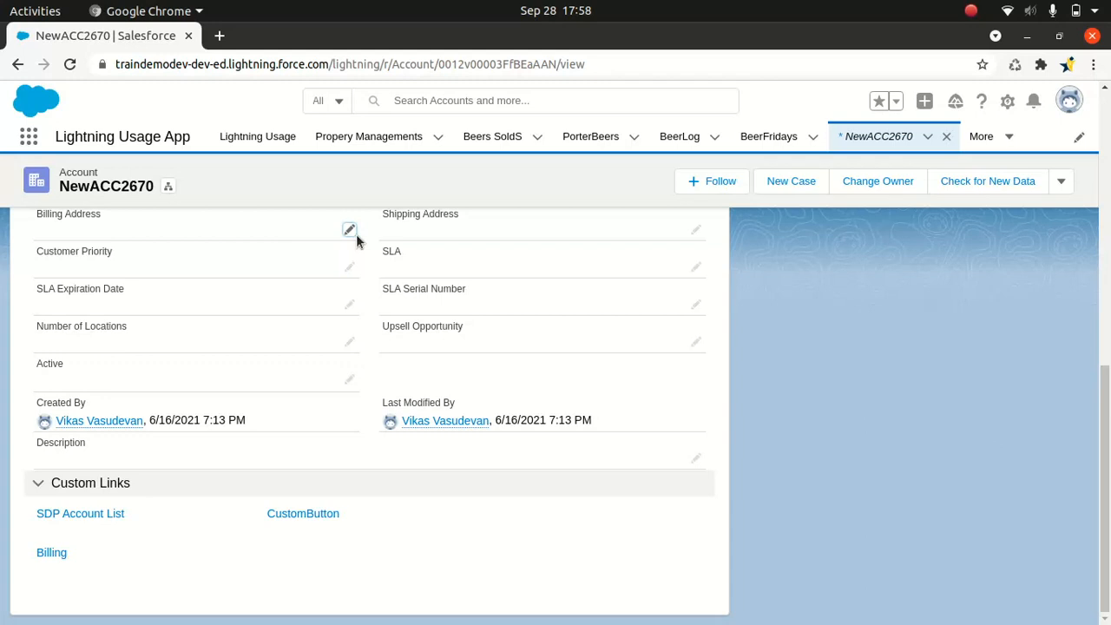
pyautogui.moveTo(347, 233)
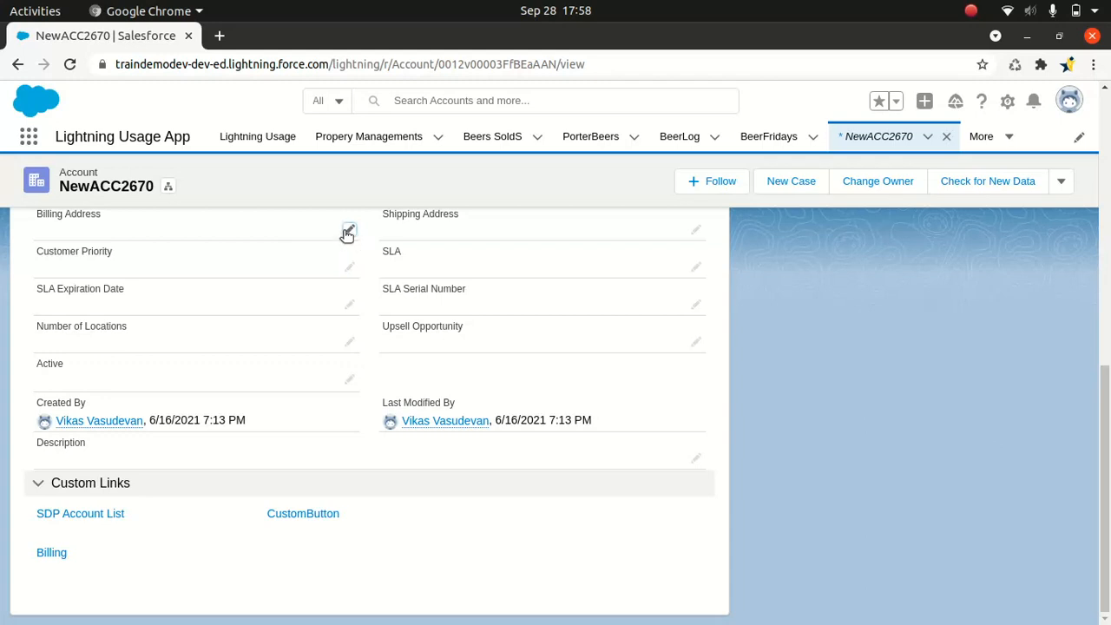
pyautogui.click(347, 231)
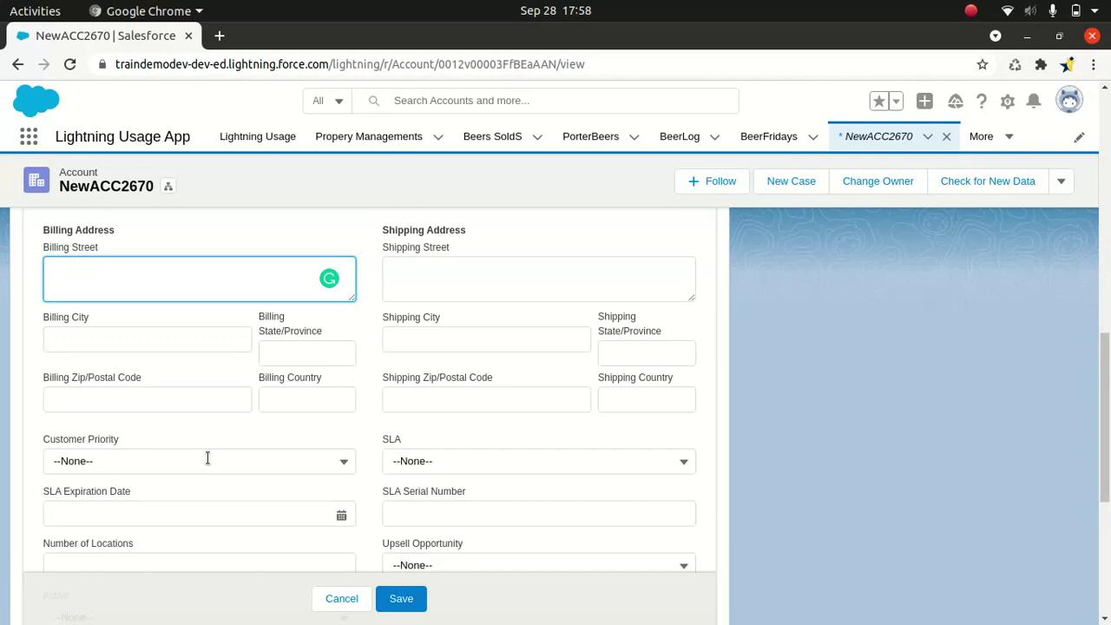
pyautogui.click(174, 278)
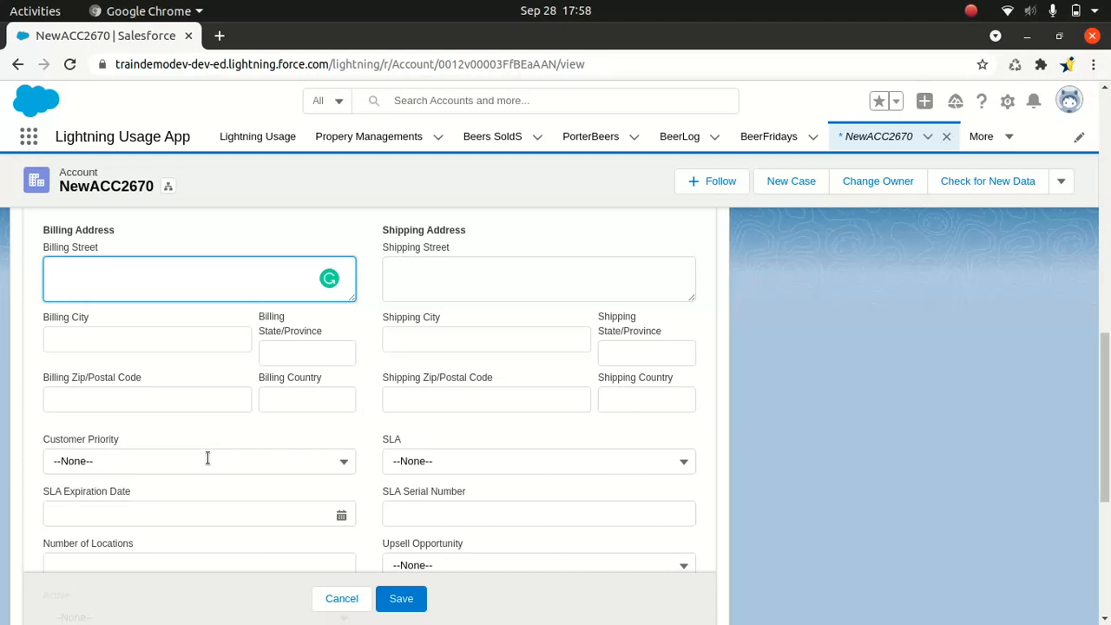
pyautogui.click(174, 274)
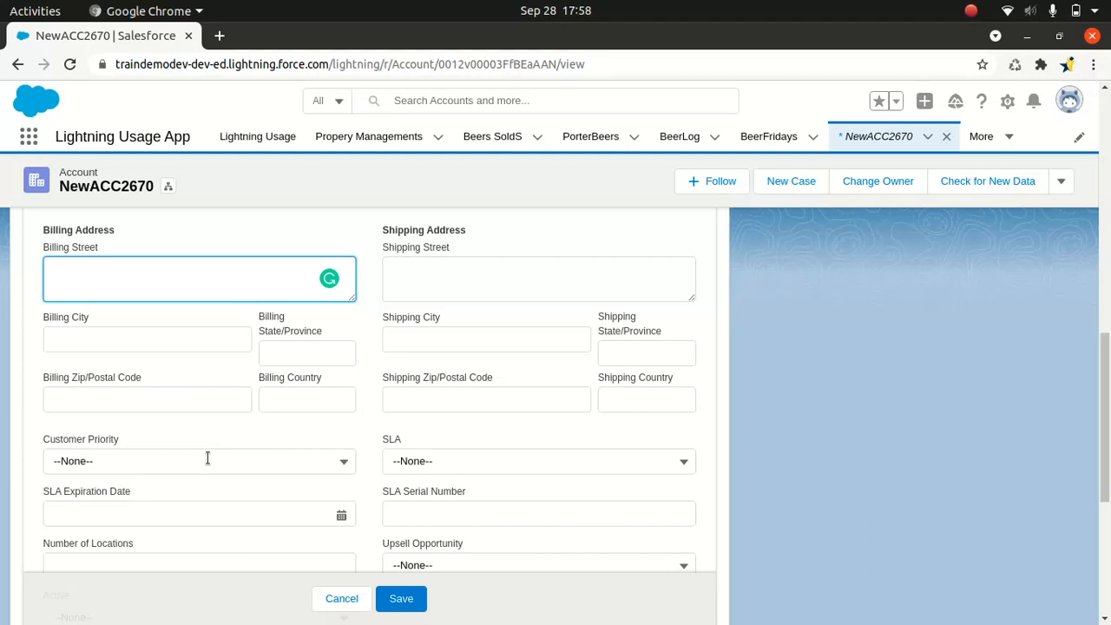
pyautogui.click(173, 278)
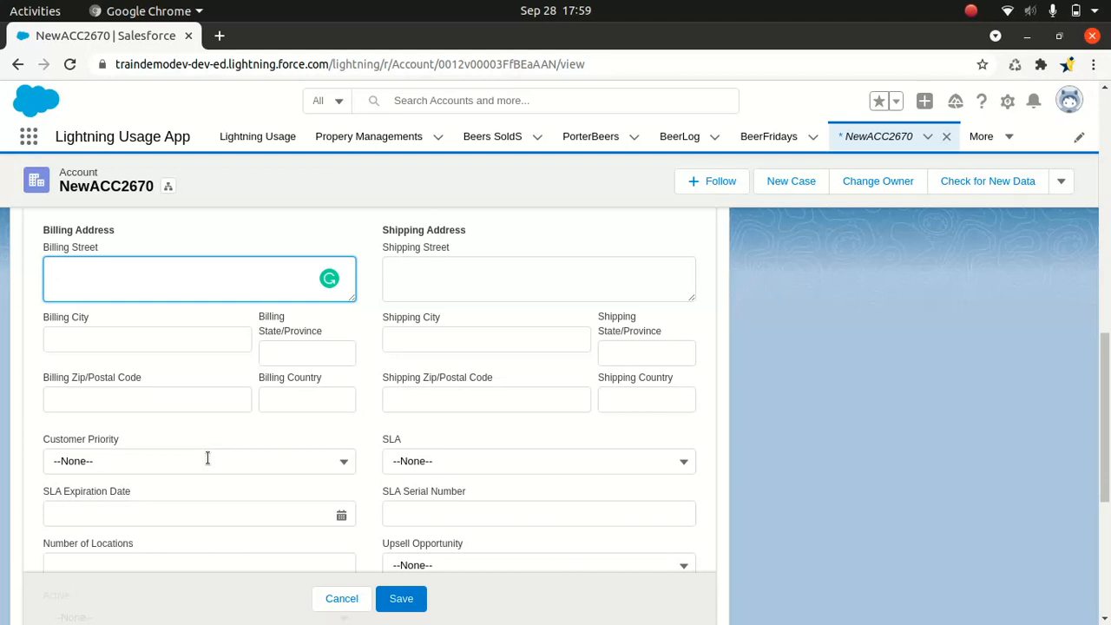
pyautogui.click(174, 277)
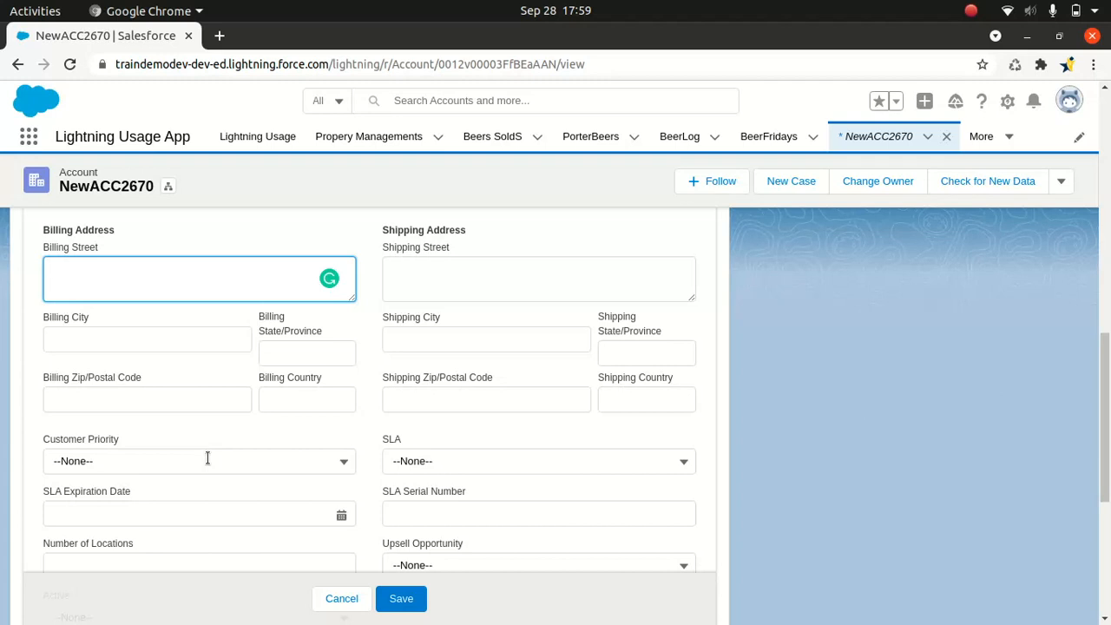
pyautogui.click(173, 278)
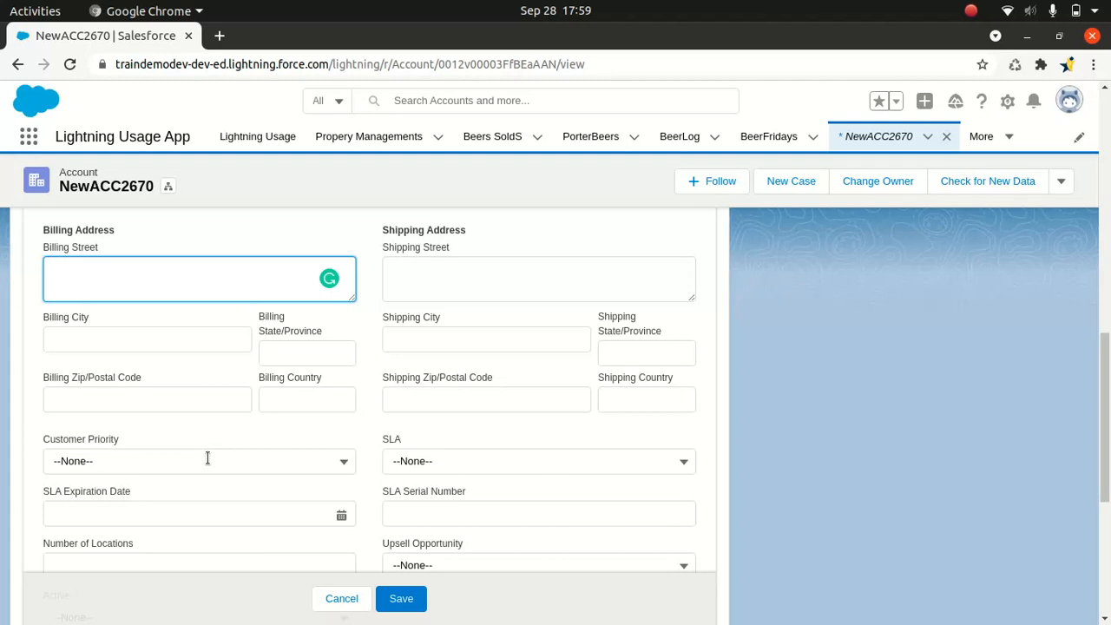
pyautogui.click(174, 278)
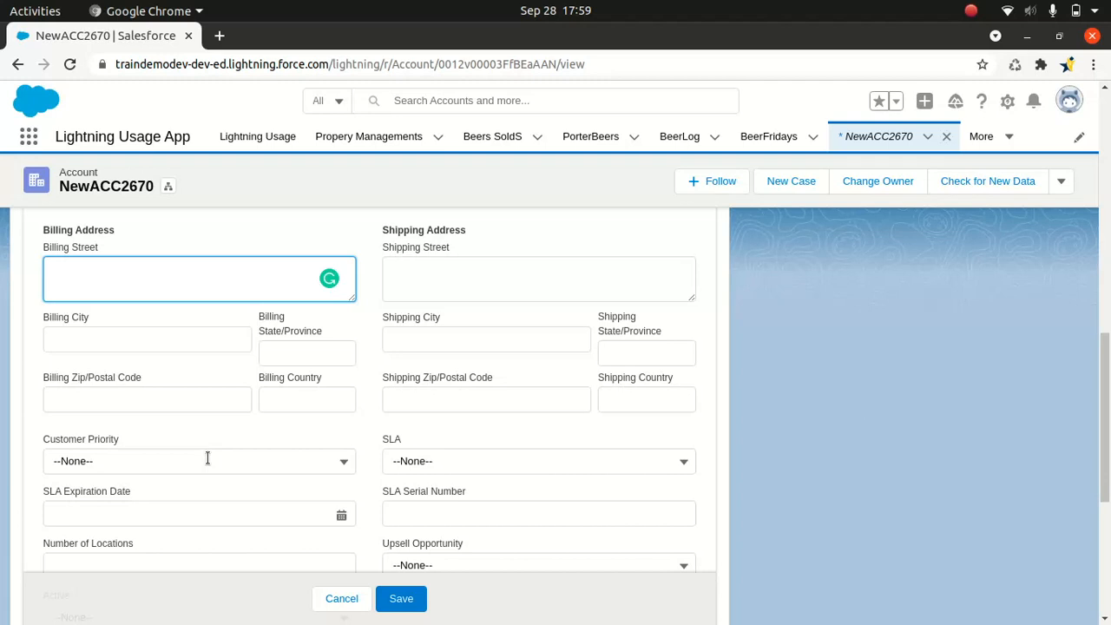
pyautogui.click(156, 277)
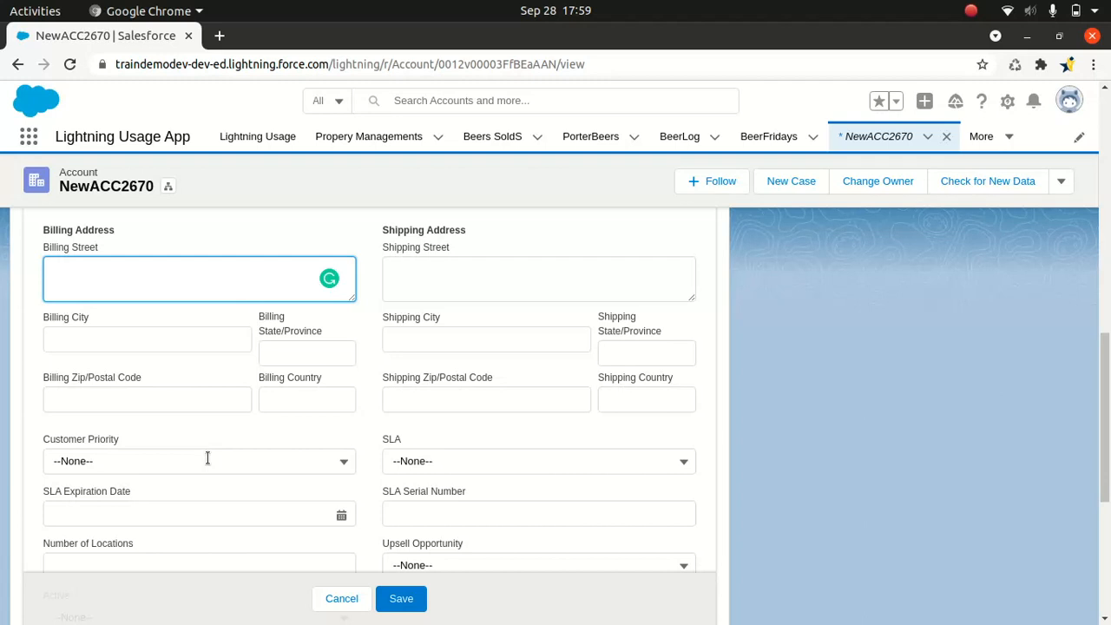
pyautogui.click(174, 278)
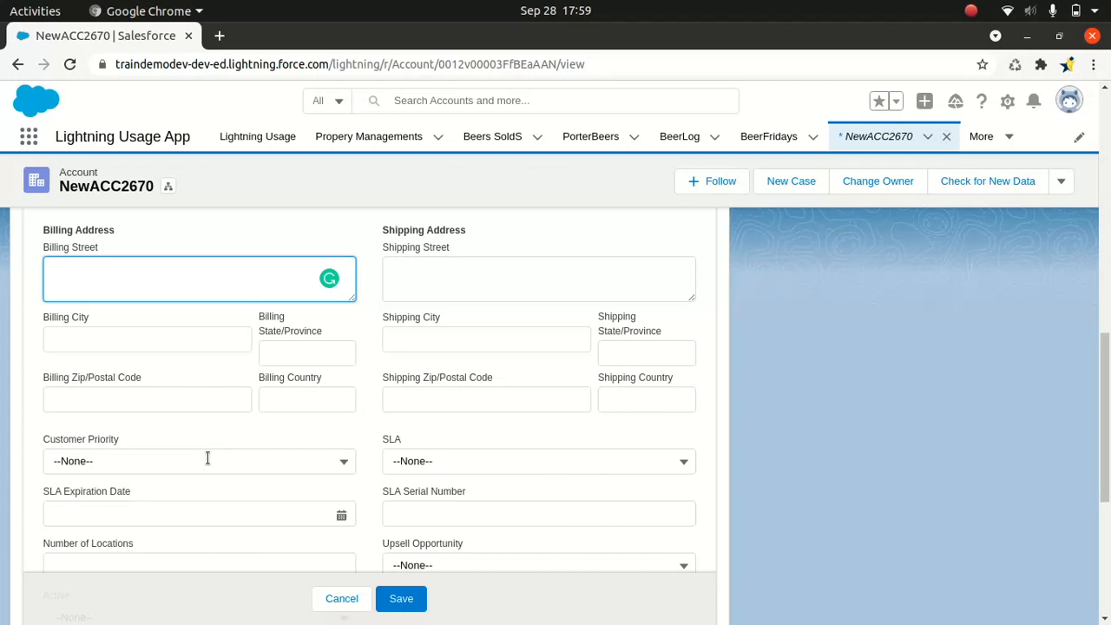
pyautogui.click(174, 277)
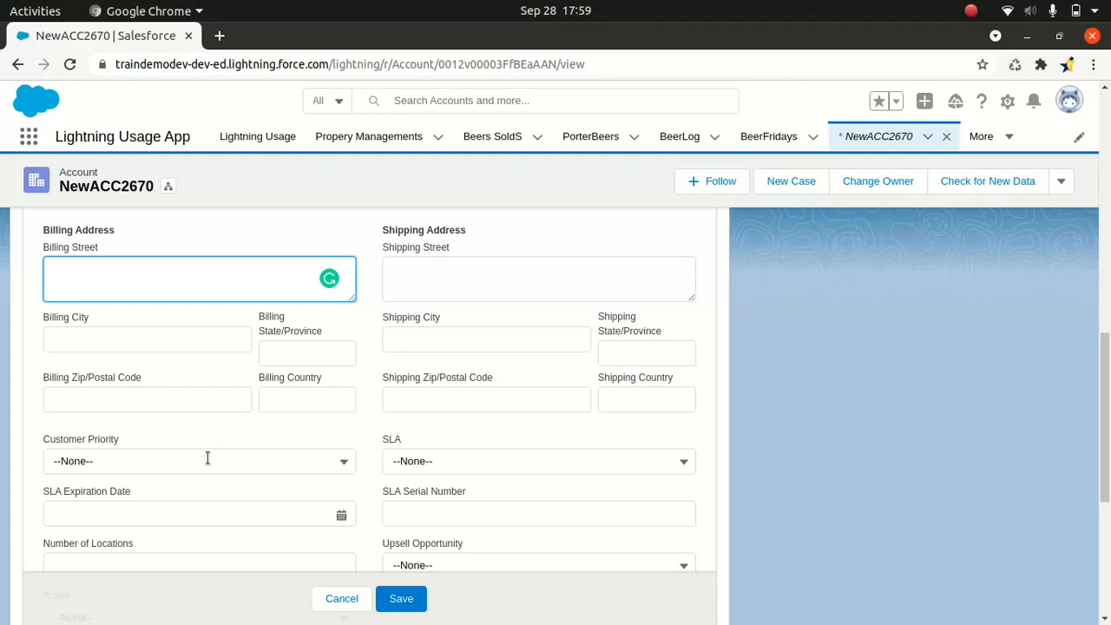
pyautogui.click(173, 271)
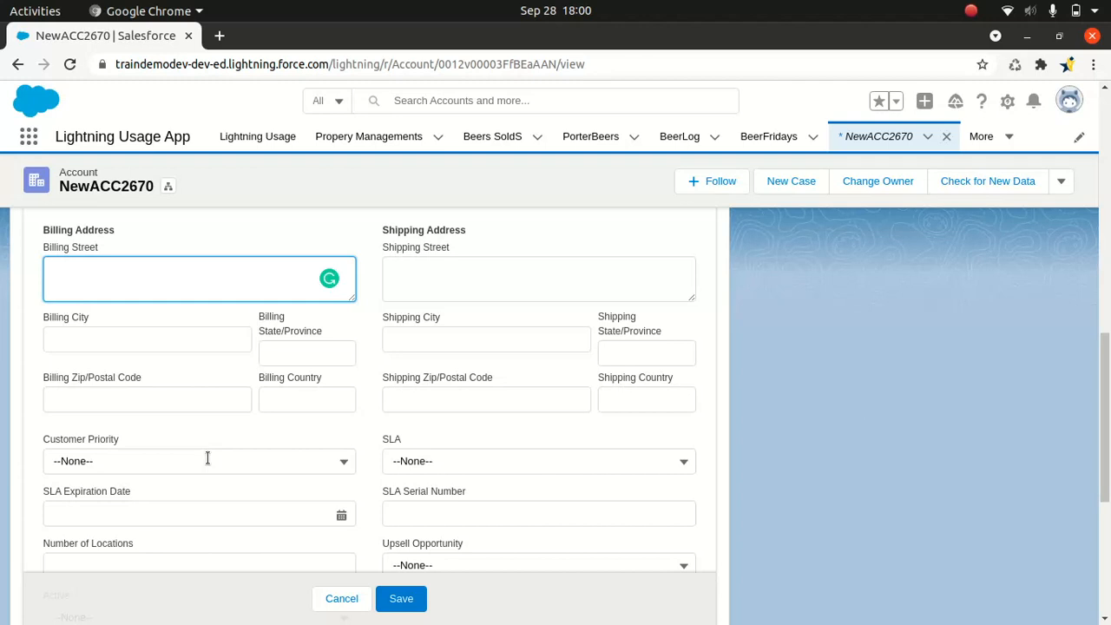
pyautogui.click(173, 278)
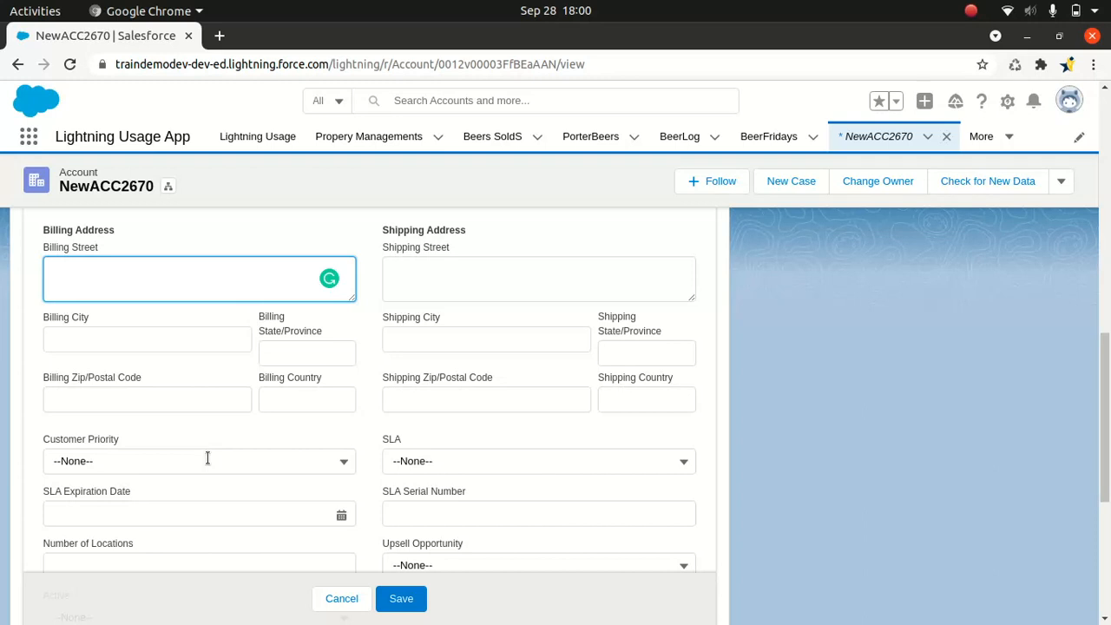
pyautogui.click(173, 277)
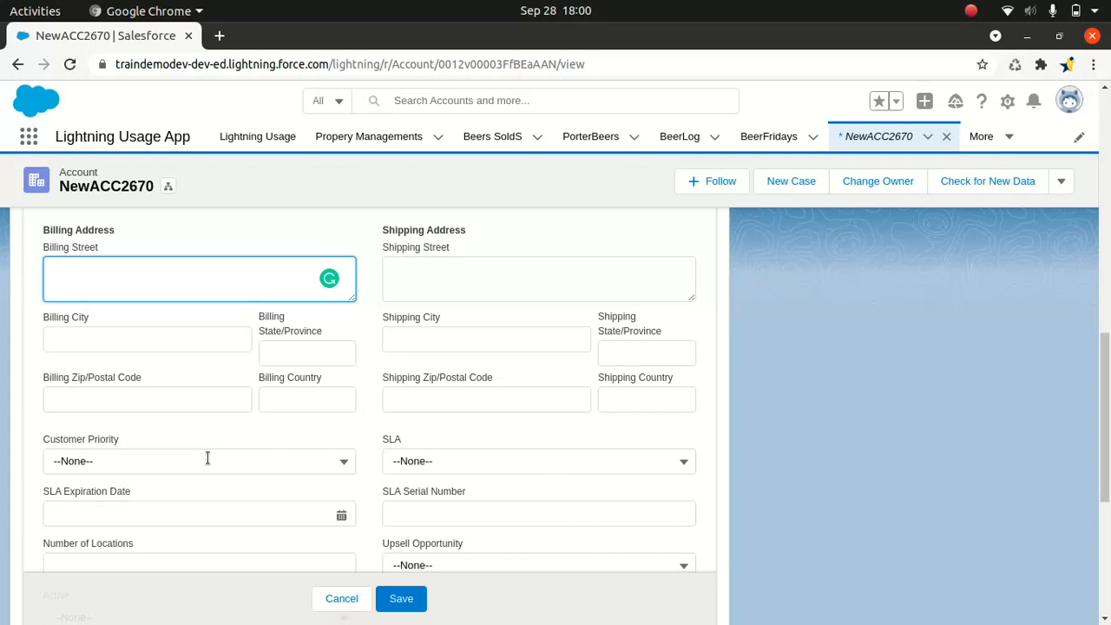
pyautogui.click(173, 278)
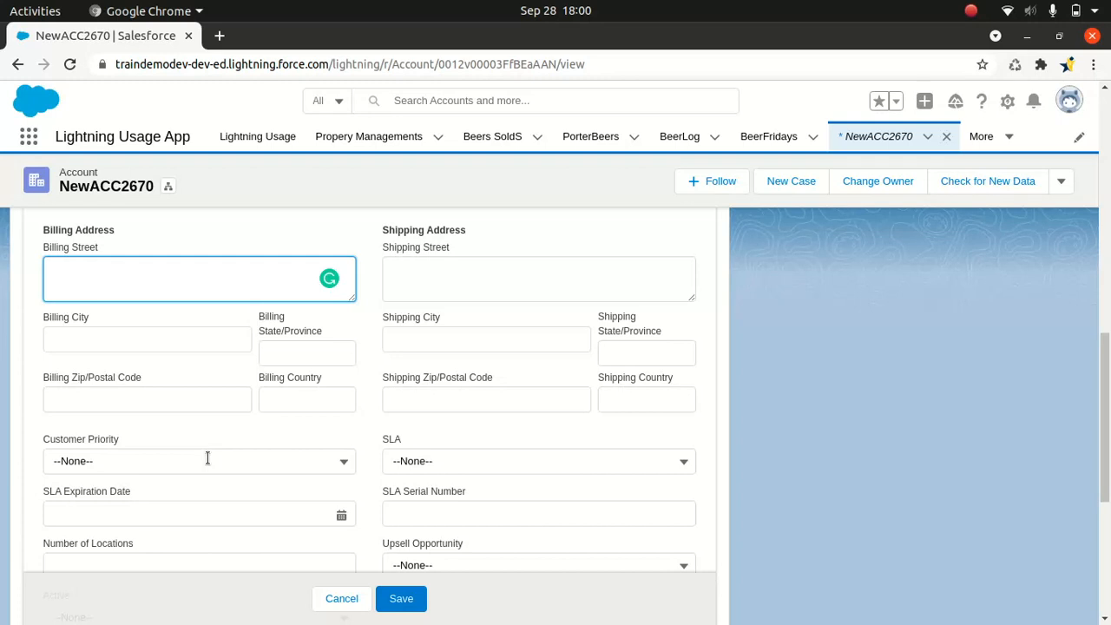
pyautogui.click(173, 278)
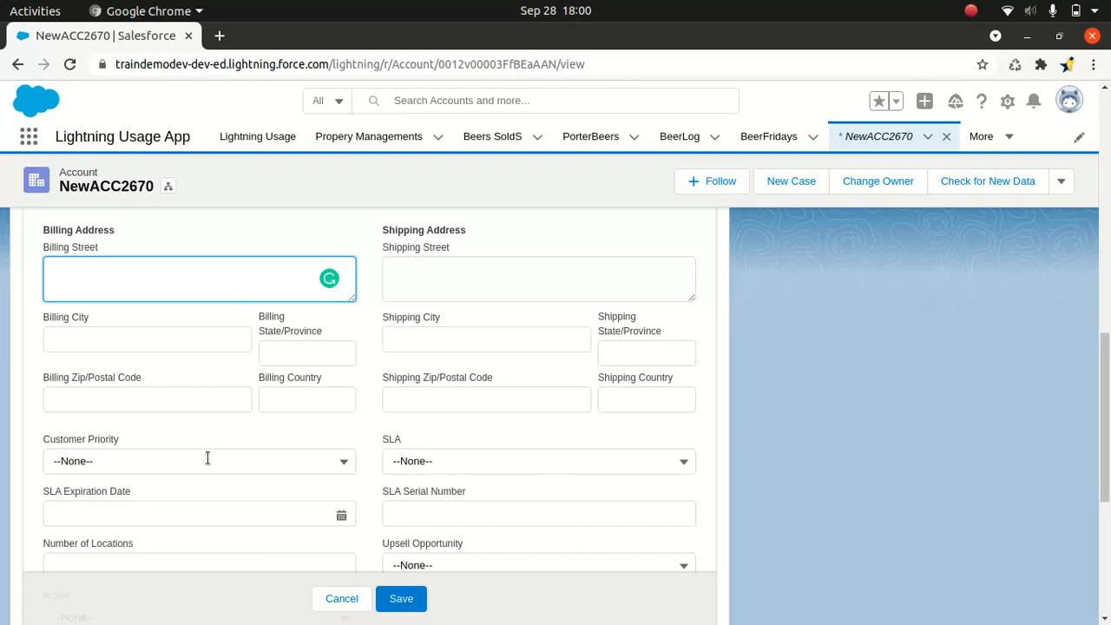
pyautogui.click(174, 277)
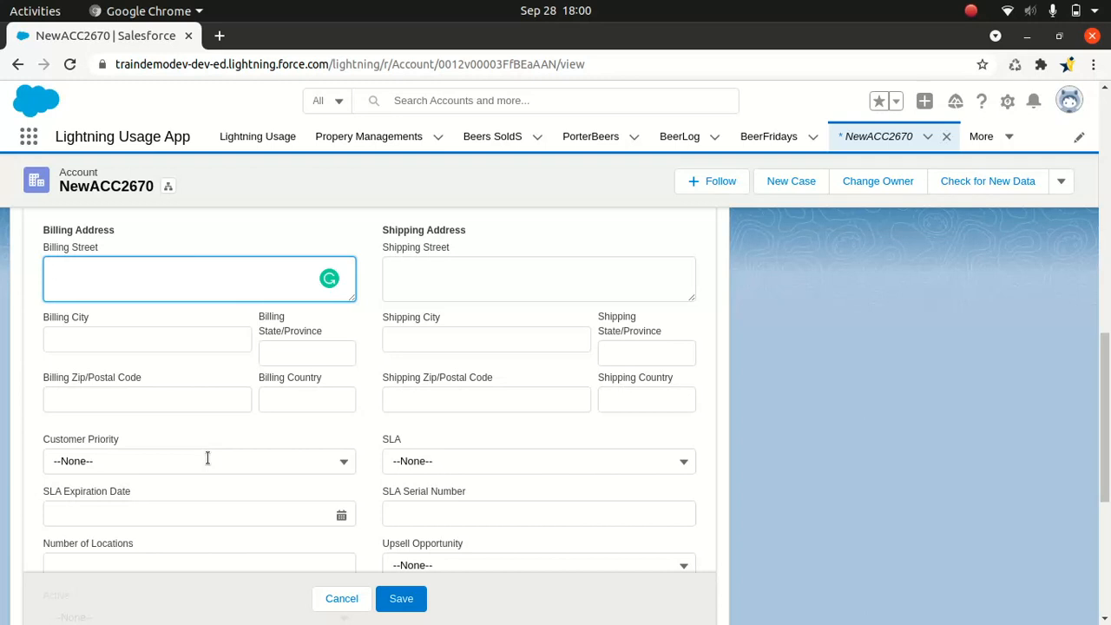
pyautogui.click(174, 278)
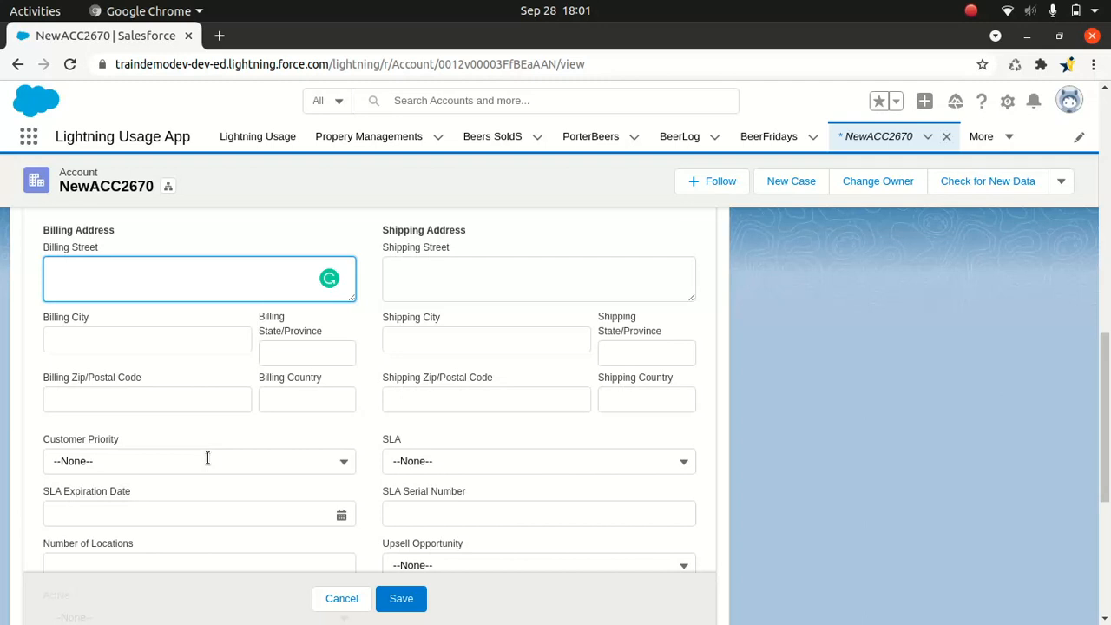
pyautogui.click(173, 269)
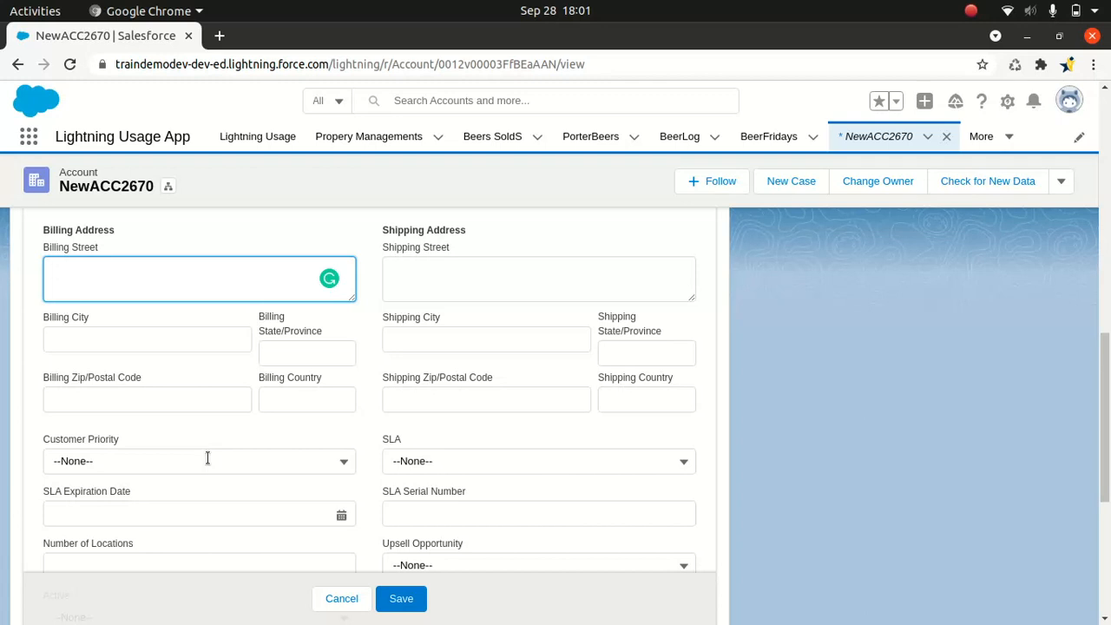
pyautogui.click(174, 274)
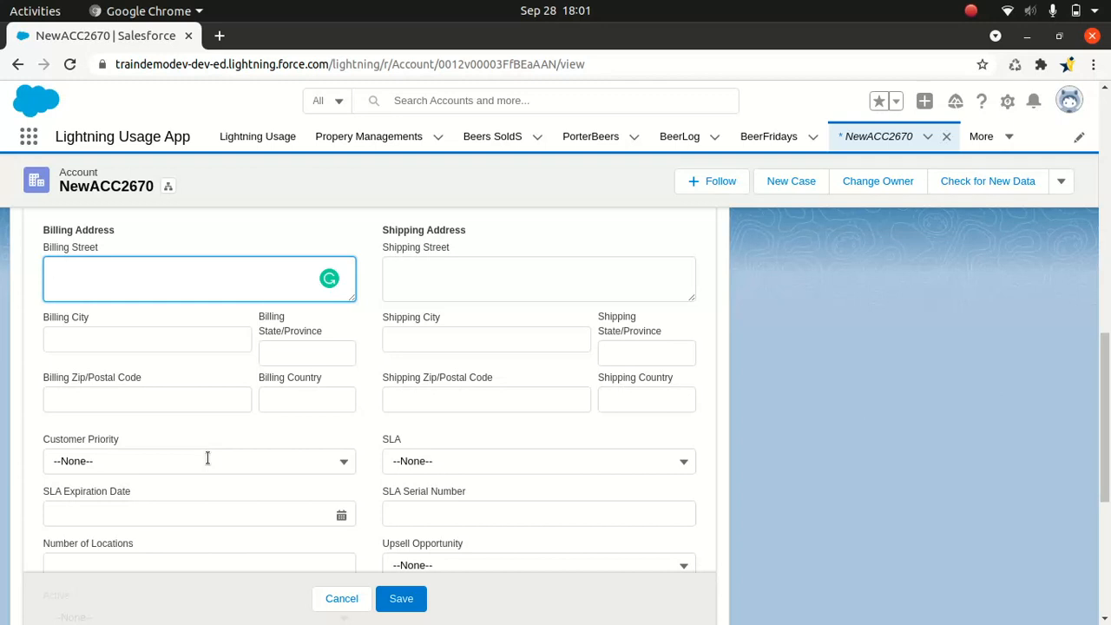
pyautogui.click(173, 278)
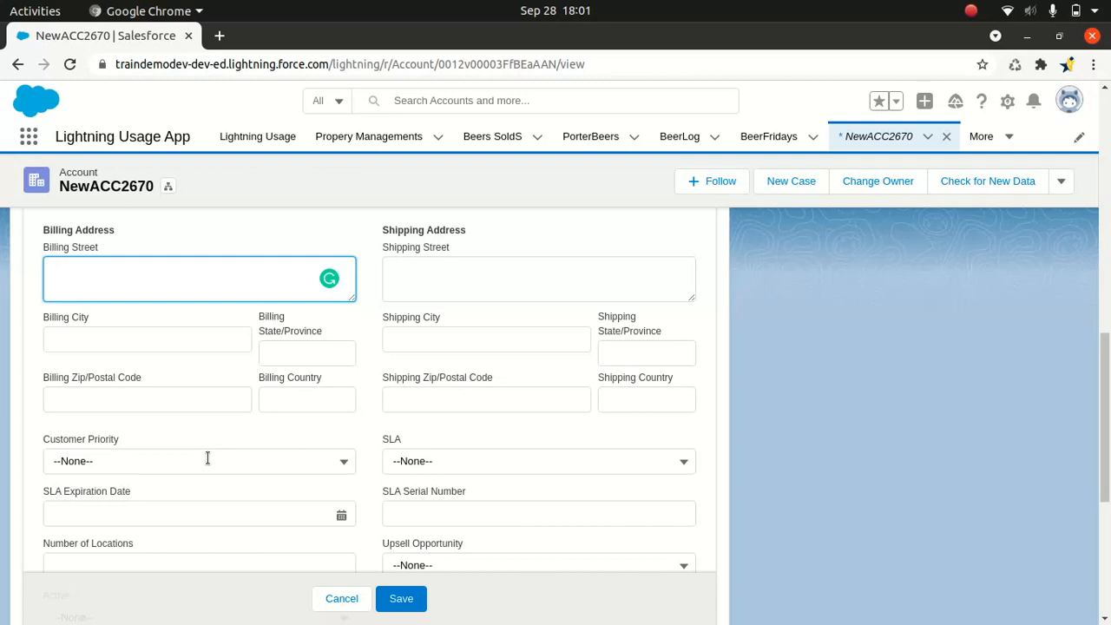
pyautogui.click(173, 278)
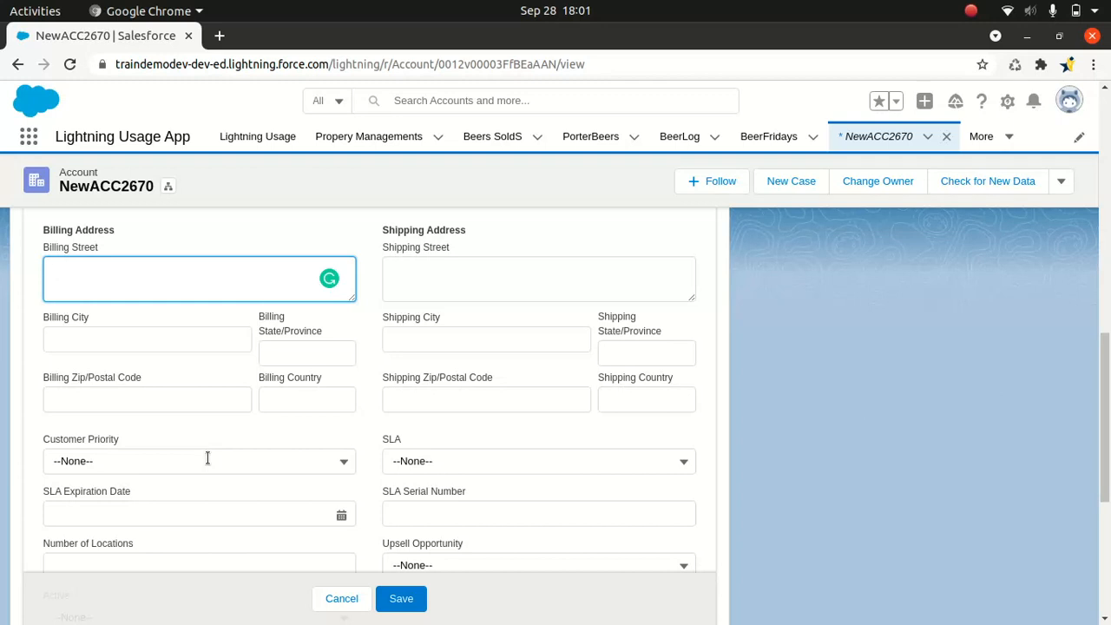
pyautogui.click(174, 278)
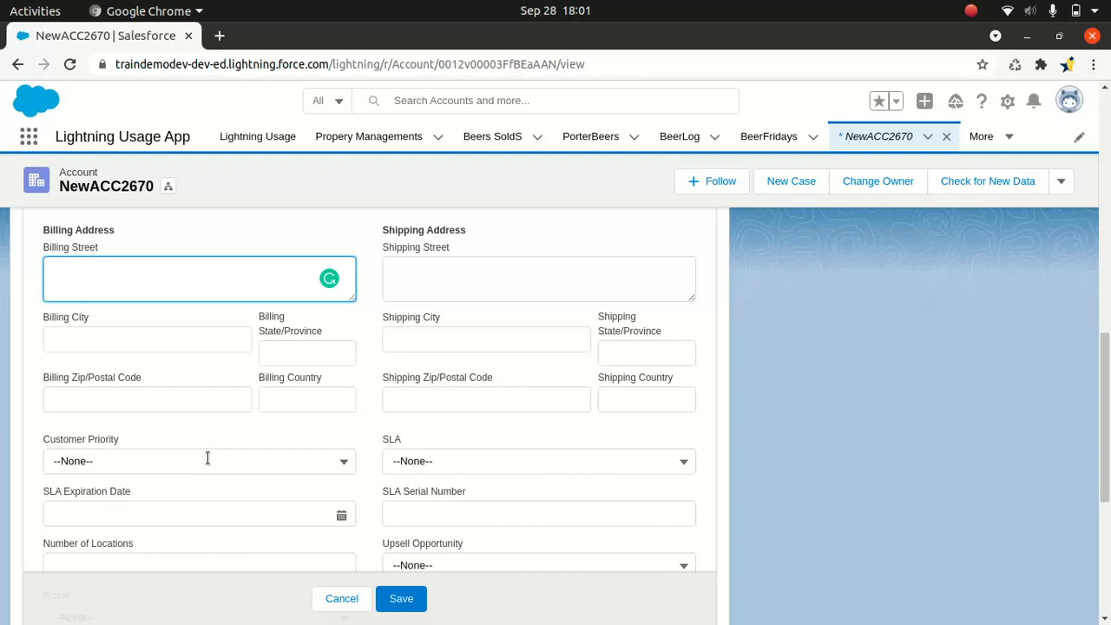
pyautogui.click(174, 278)
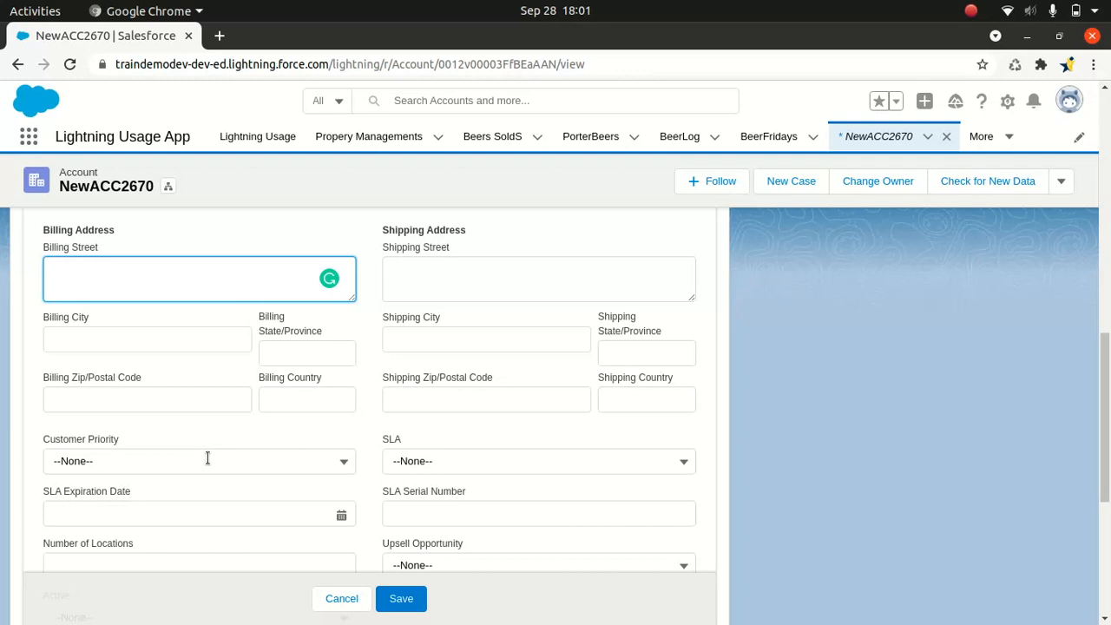
pyautogui.click(174, 278)
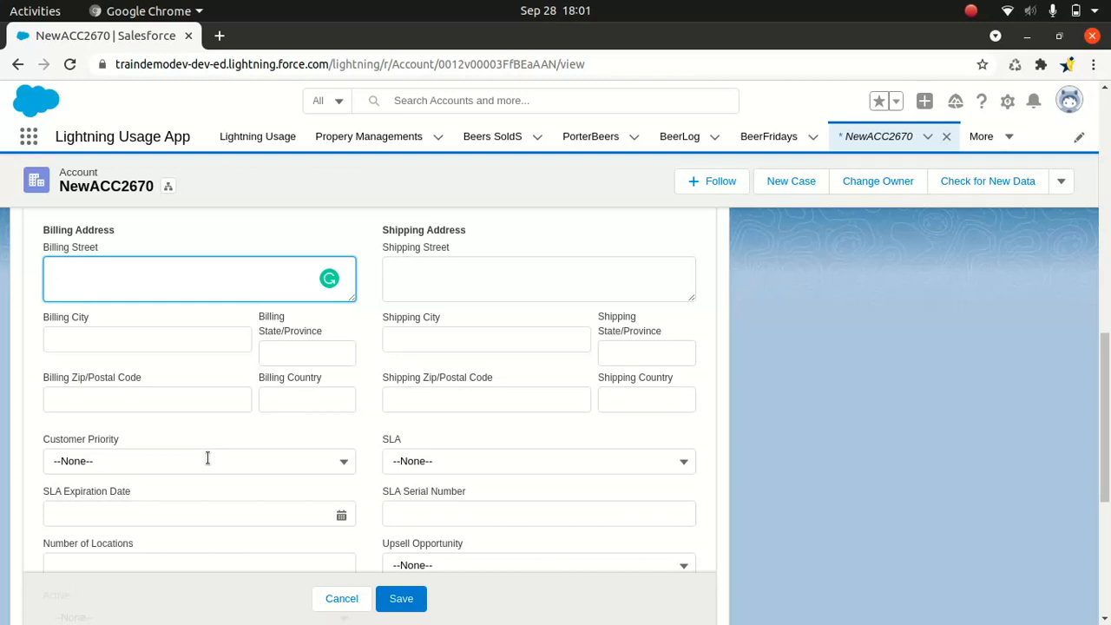
pyautogui.click(174, 278)
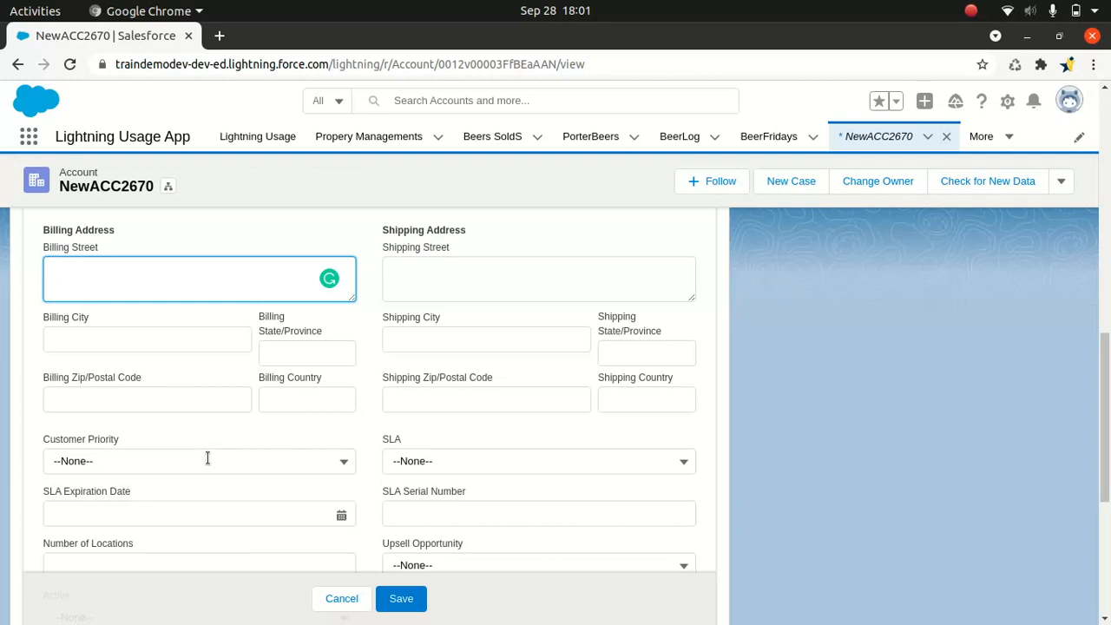
pyautogui.click(173, 277)
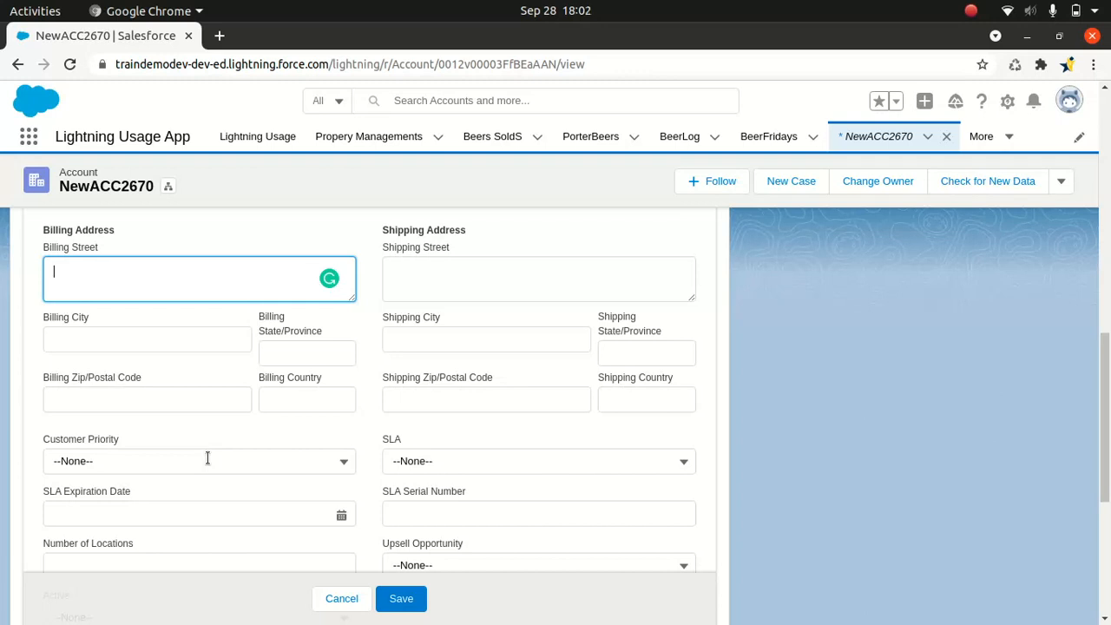